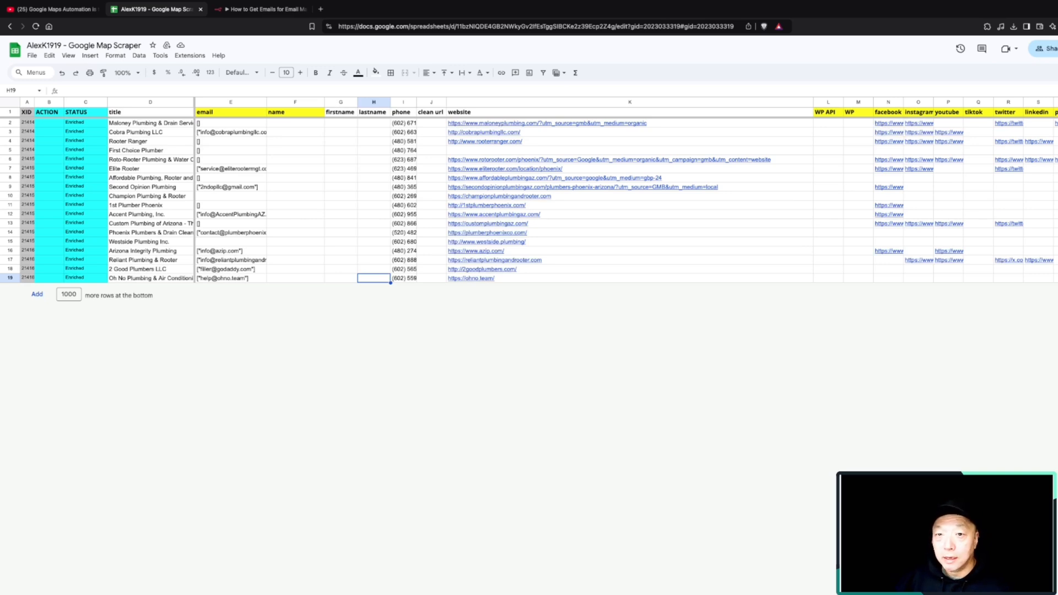
Switch from the enriched plumbing-leads sheet to the n8n email-finding workflow tab.
{"action": "left_click", "coordinate": [260, 8]}
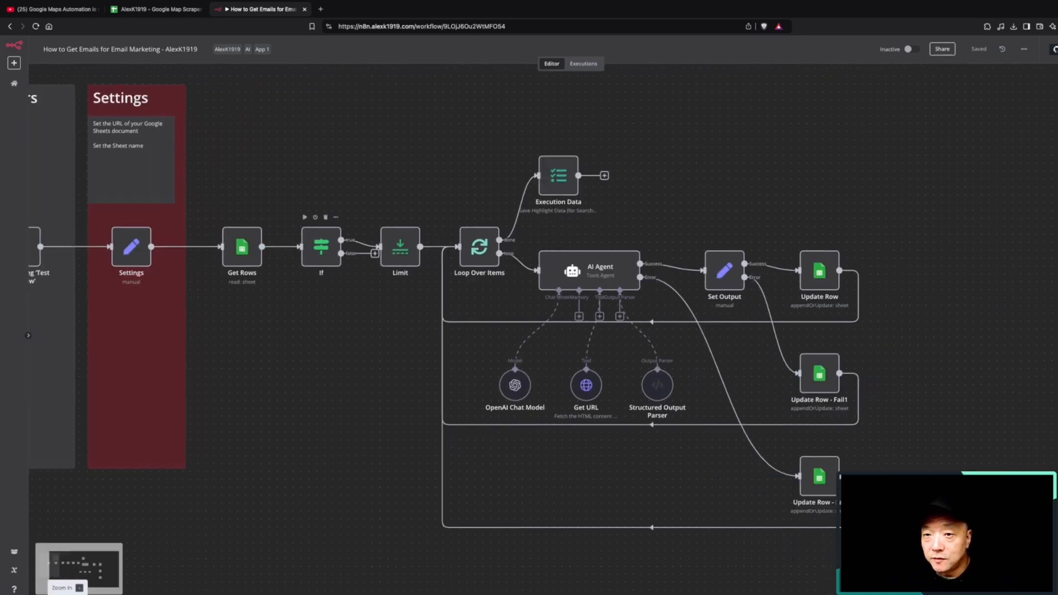
Open the Loop Over Items node to view its batch size of 1.
{"action": "double_click", "coordinate": [320, 246]}
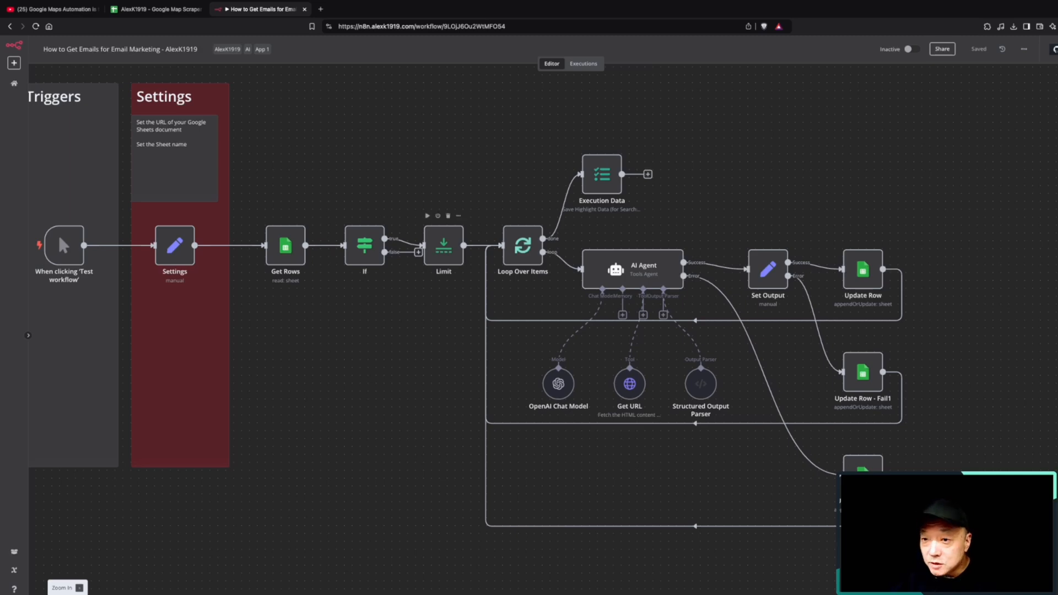
{"action": "double_click", "coordinate": [442, 246]}
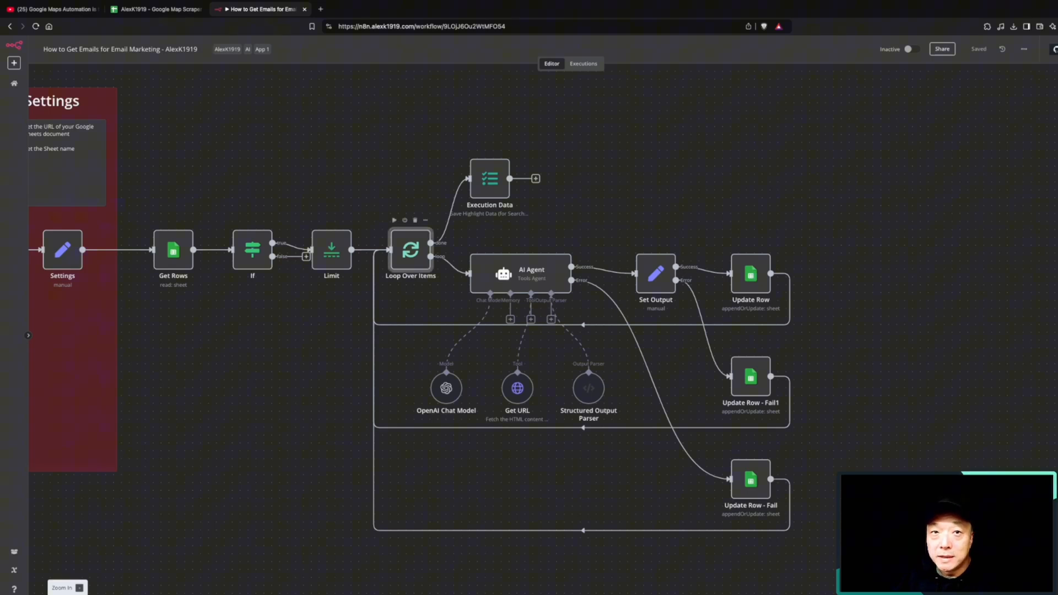
{"action": "double_click", "coordinate": [409, 250]}
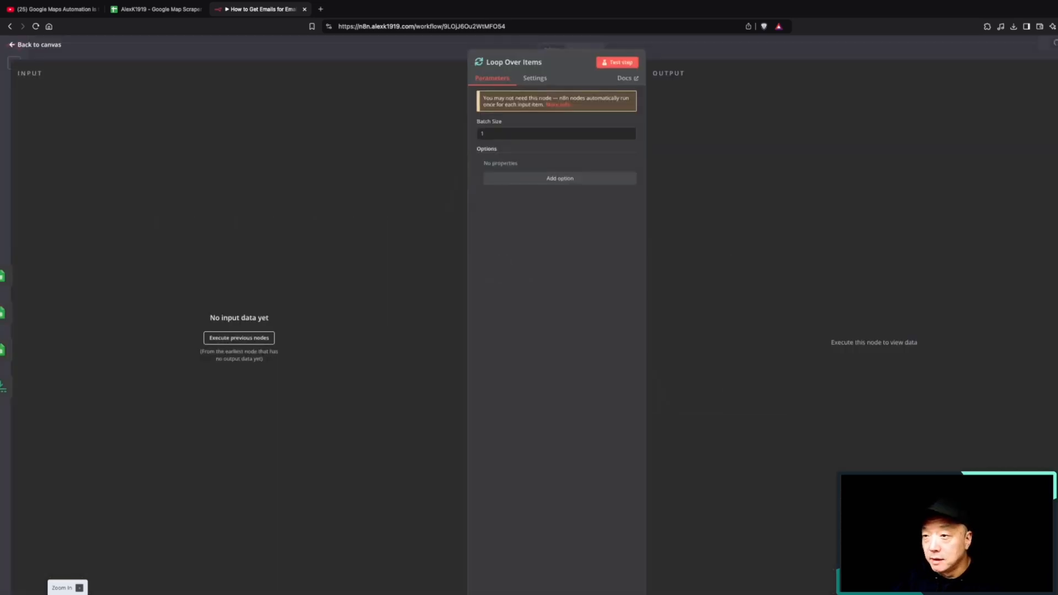
Close the loop details, review the AI Agent prompt, and return to the canvas.
{"action": "left_click", "coordinate": [35, 44]}
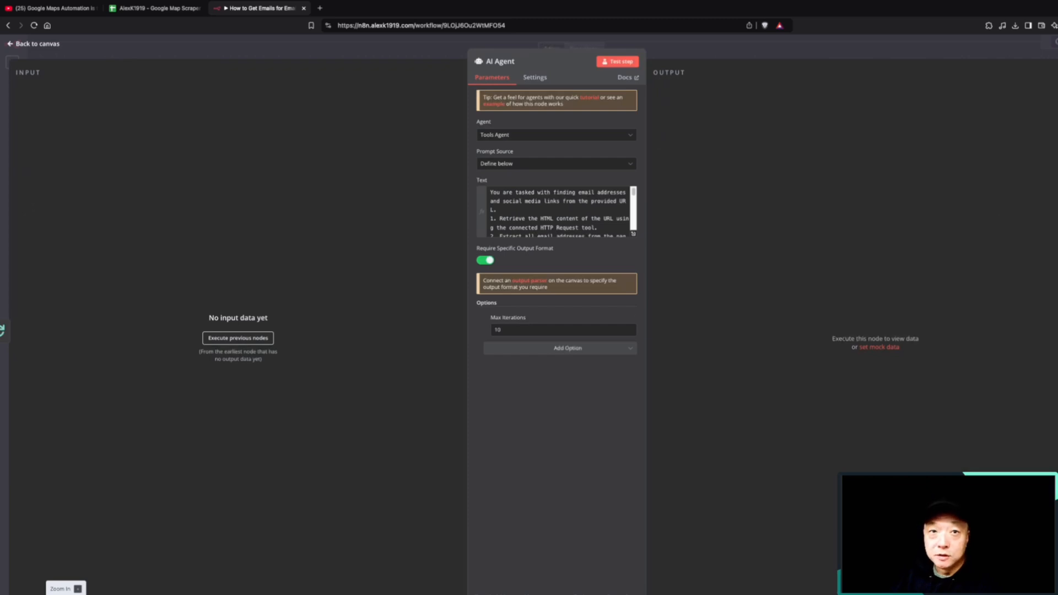
{"action": "left_click", "coordinate": [34, 43]}
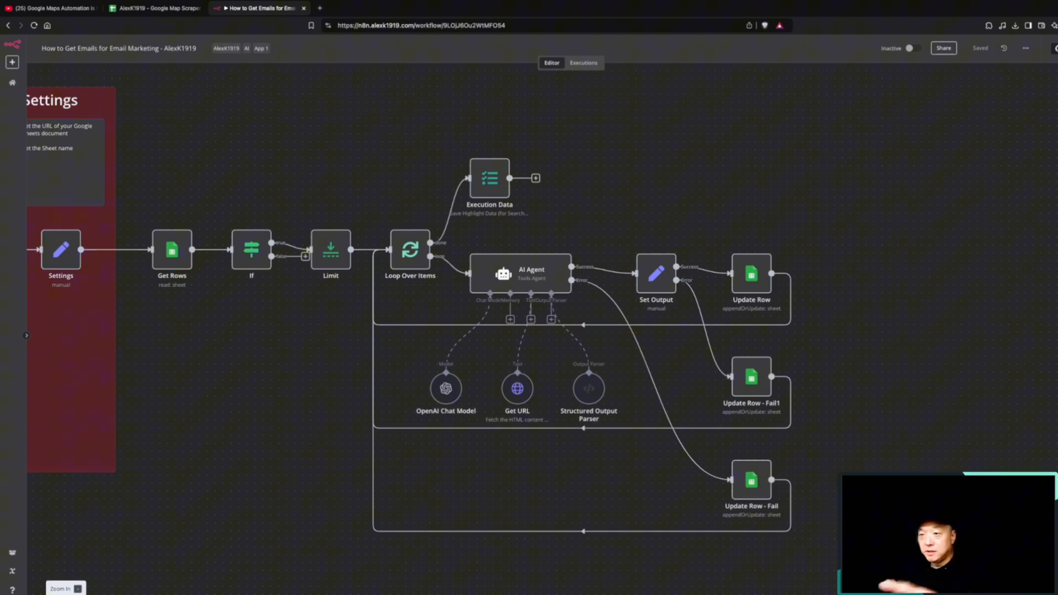
{"action": "double_click", "coordinate": [654, 273]}
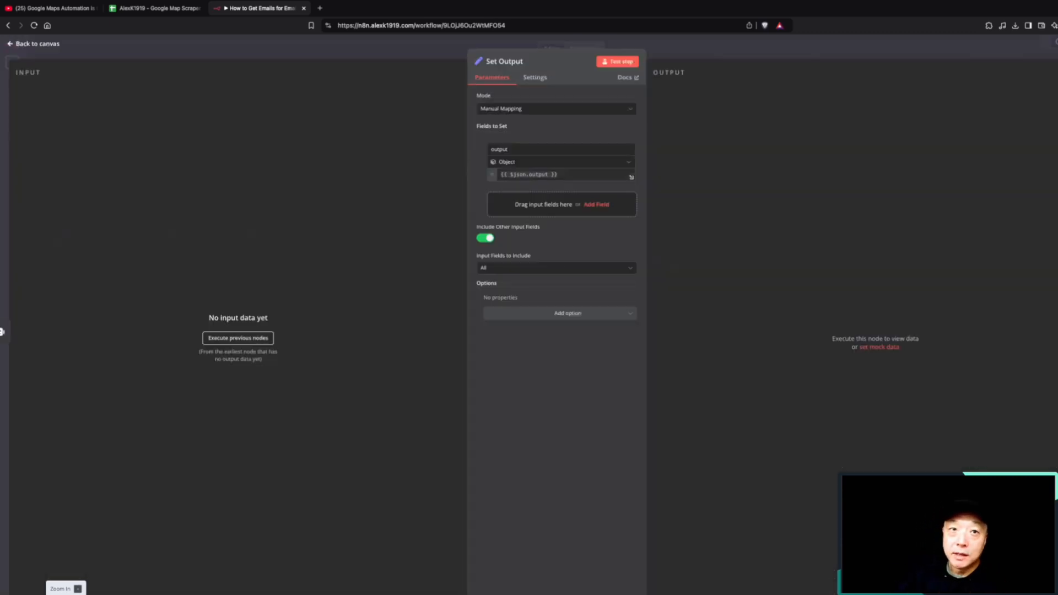
{"action": "left_click", "coordinate": [33, 43]}
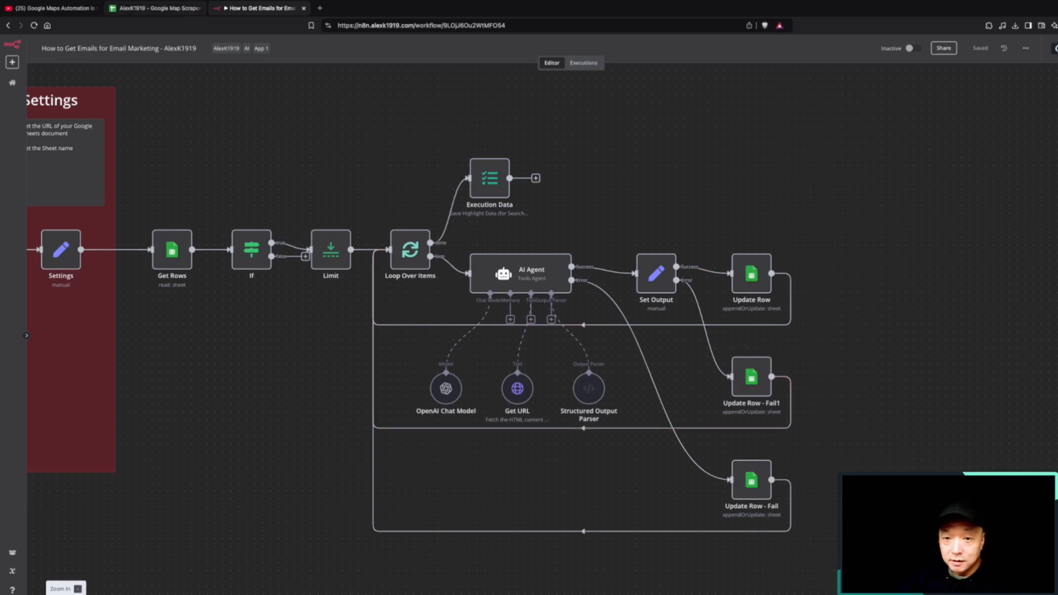
{"action": "left_click", "coordinate": [154, 7]}
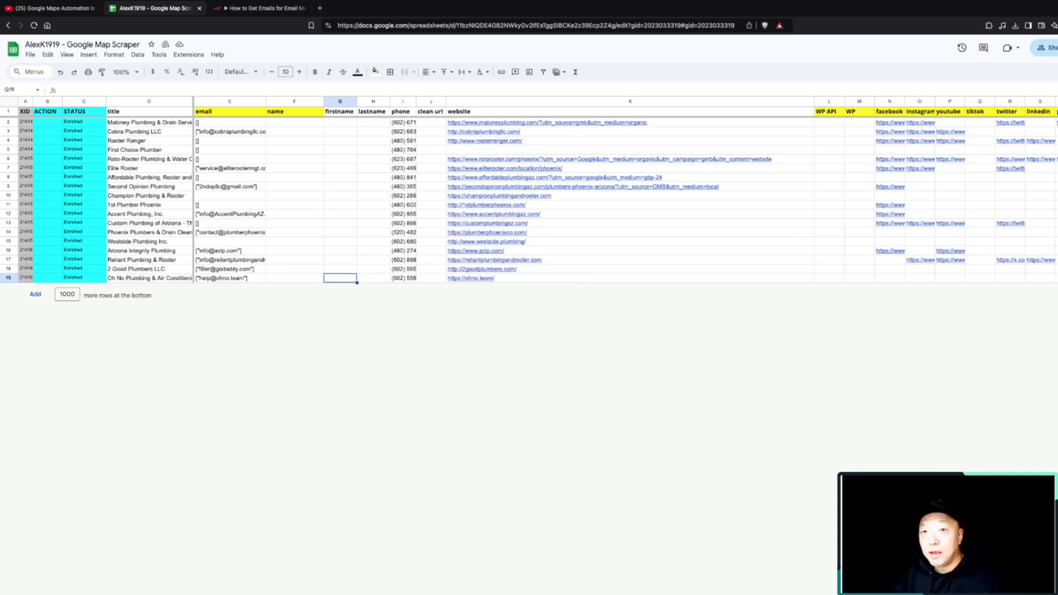
{"action": "left_click", "coordinate": [230, 168]}
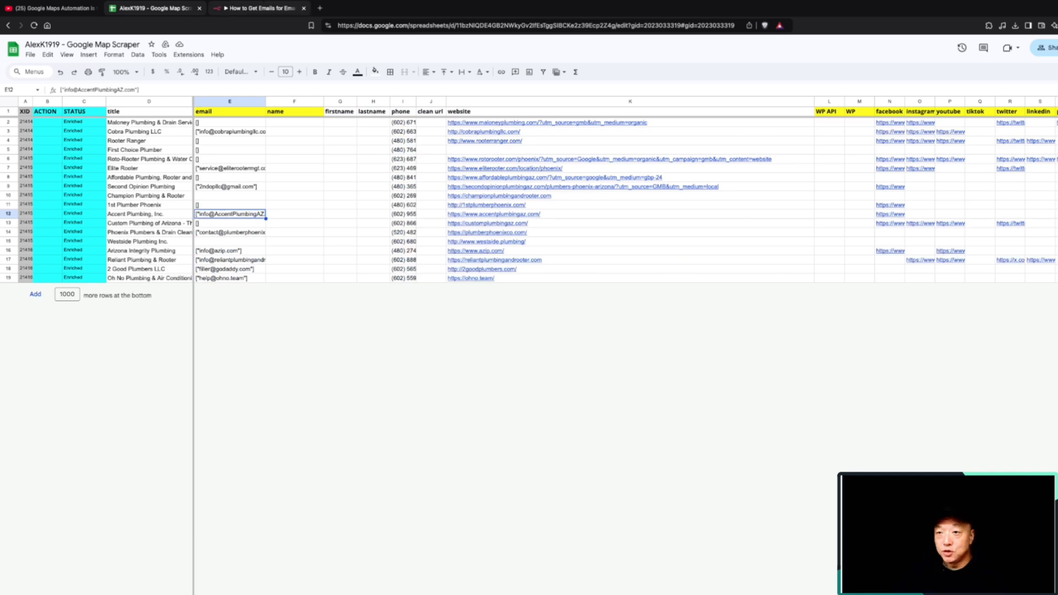
{"action": "left_click", "coordinate": [256, 7]}
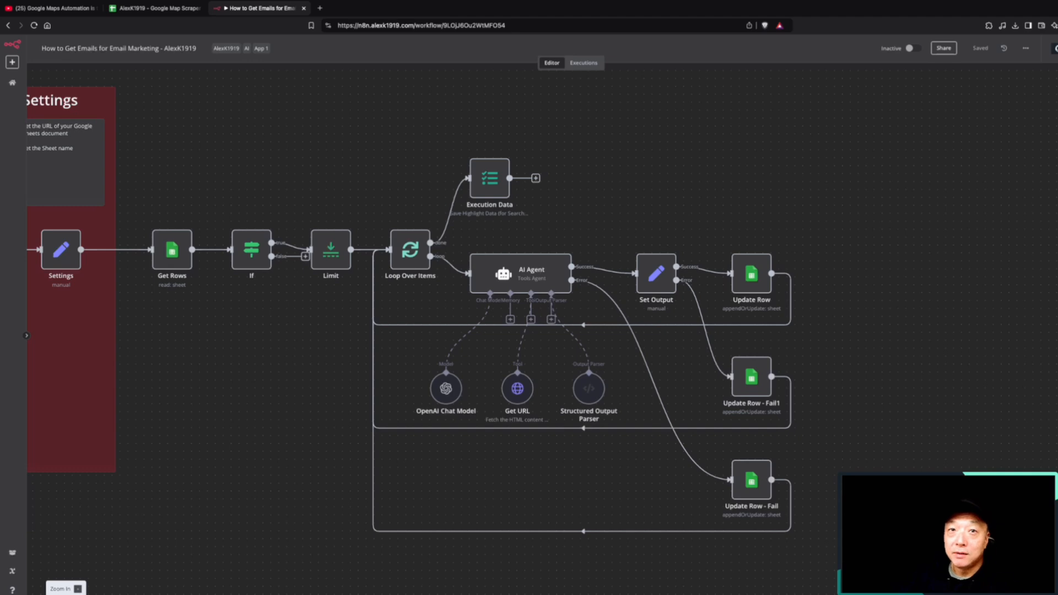
{"action": "left_click", "coordinate": [155, 7]}
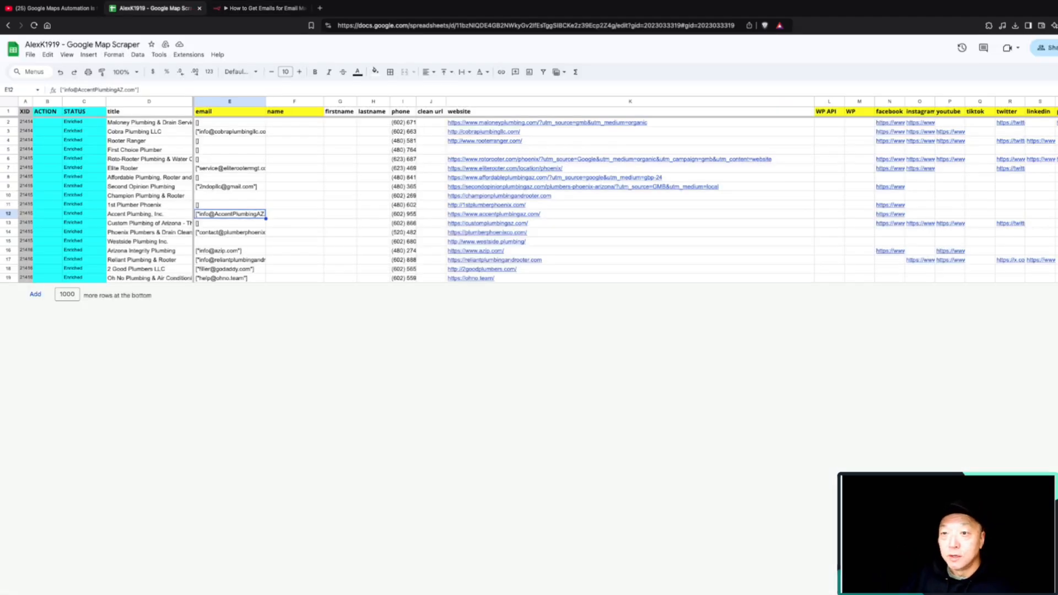
{"action": "left_click", "coordinate": [430, 277]}
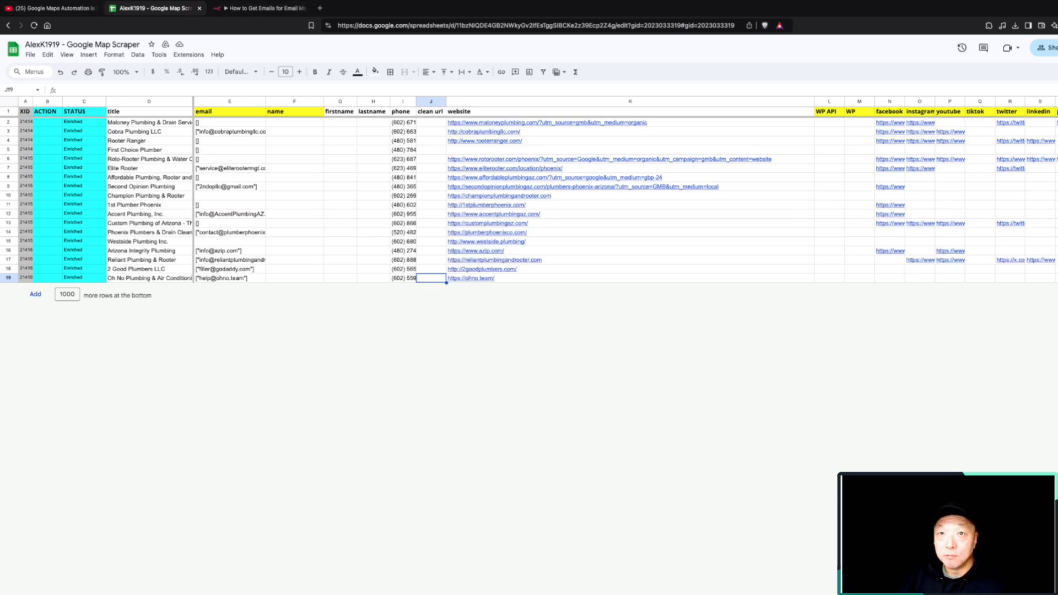
{"action": "left_click", "coordinate": [258, 8]}
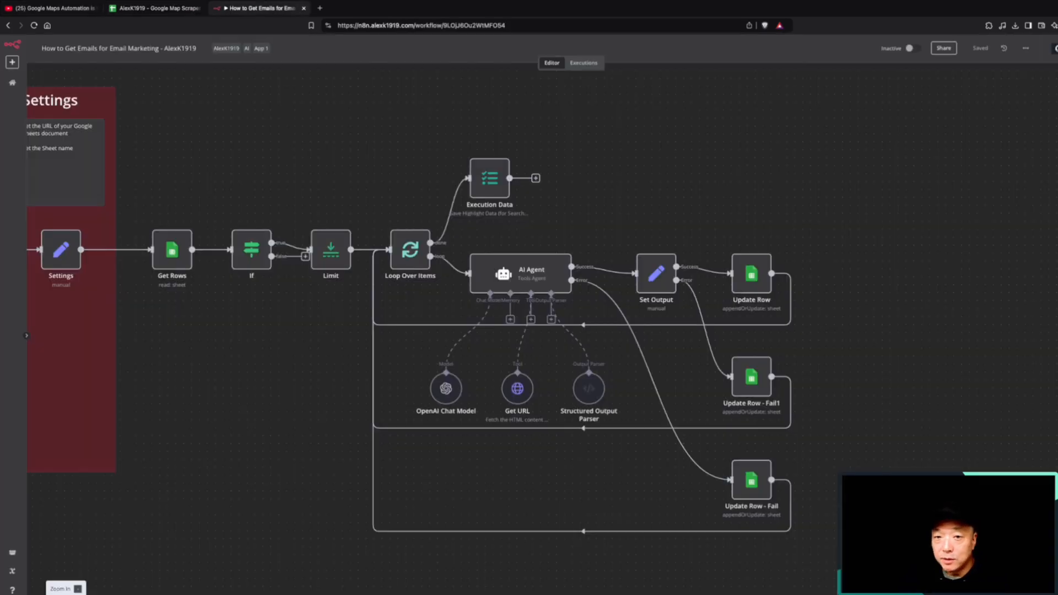